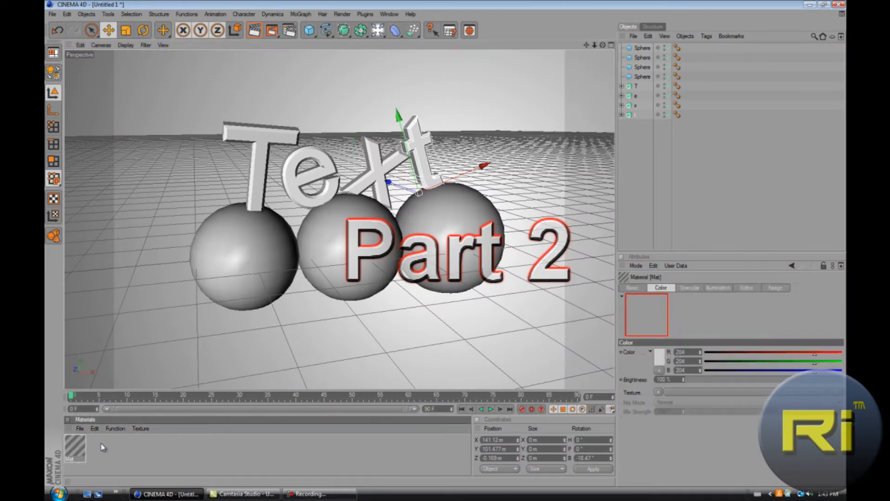
Open the new material and load the Texture (4) image into its Color channel
{"action": "left_click", "coordinate": [74, 448]}
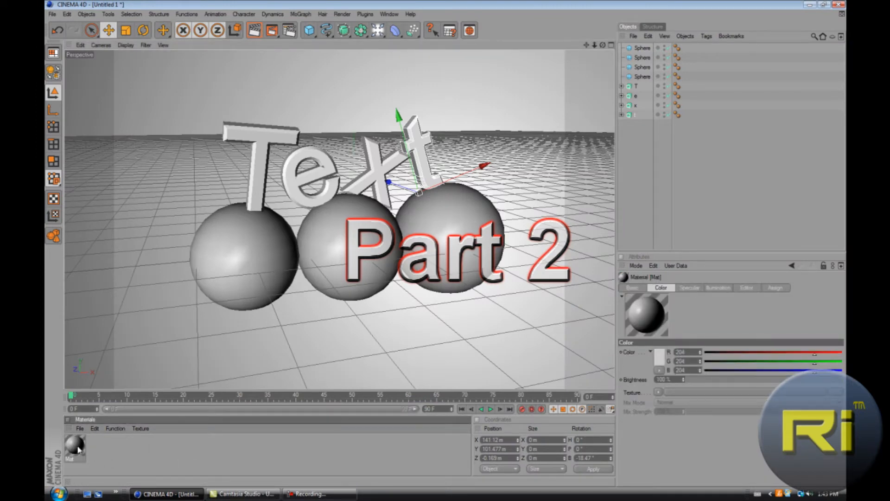
{"action": "double_click", "coordinate": [74, 448]}
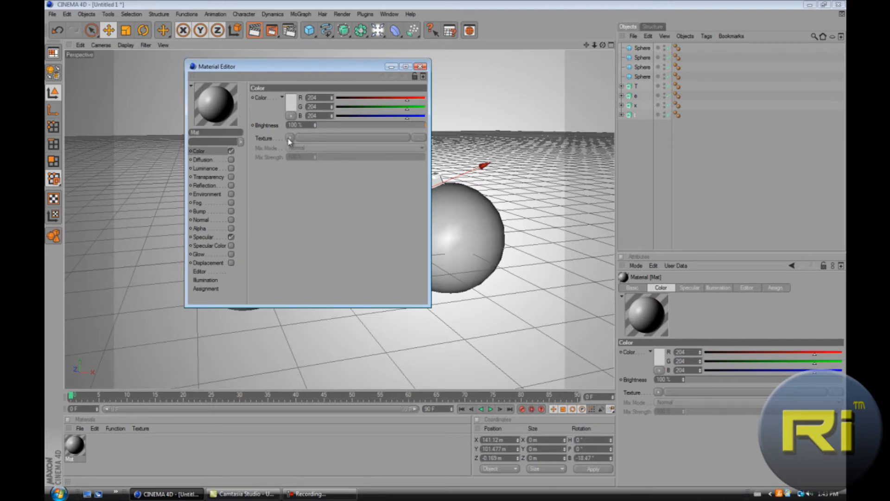
{"action": "left_click", "coordinate": [291, 137]}
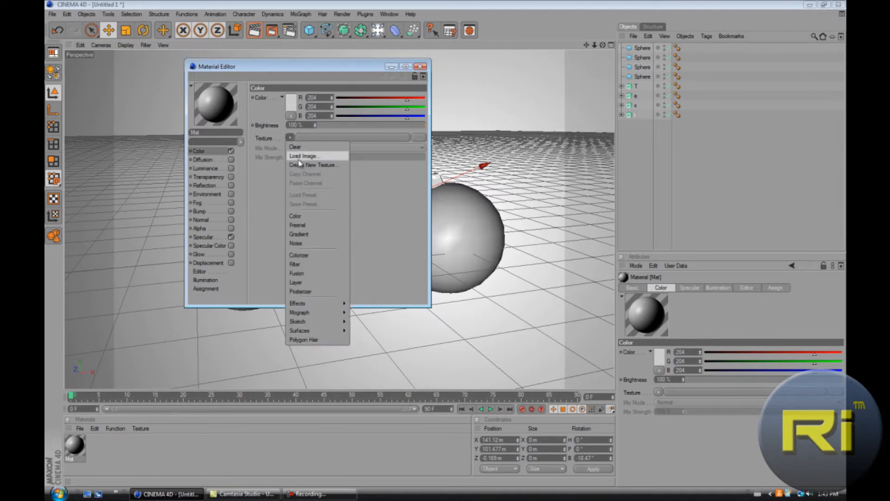
{"action": "left_click", "coordinate": [305, 156]}
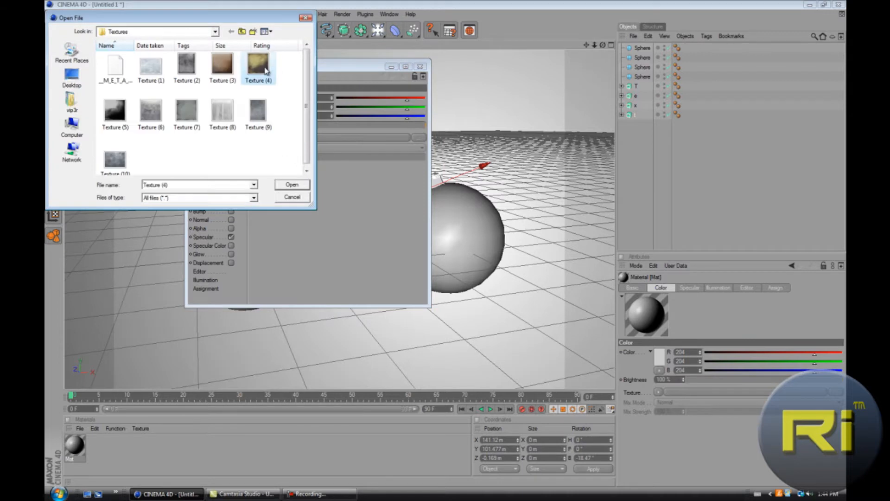
{"action": "left_click", "coordinate": [291, 184]}
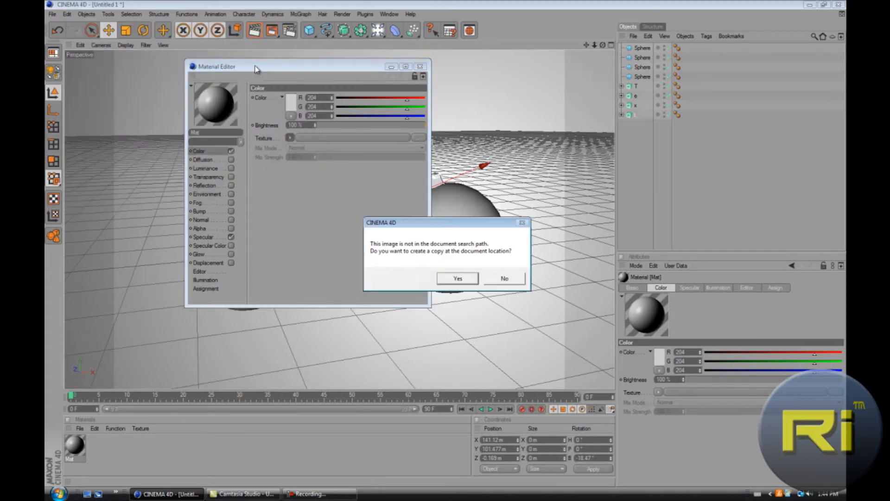
Copy the Texture (4) image into the document and enable the material's Reflection channel
{"action": "left_click", "coordinate": [503, 278]}
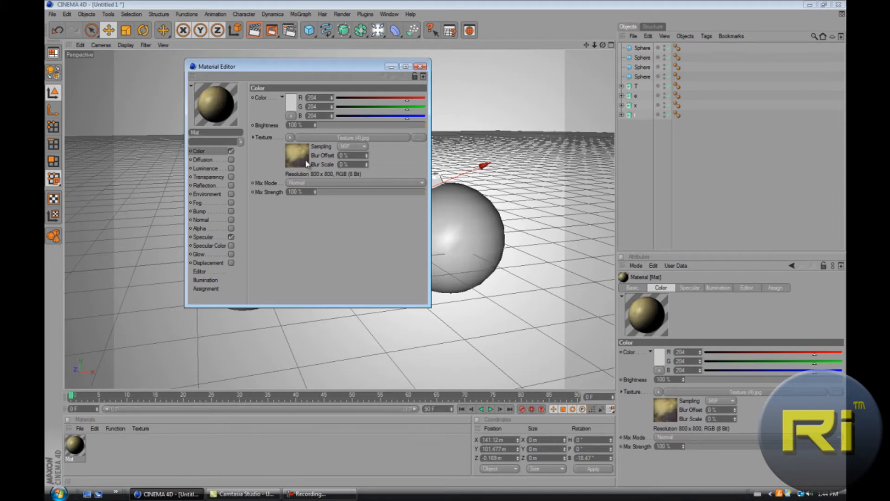
{"action": "mouse_move", "coordinate": [303, 189]}
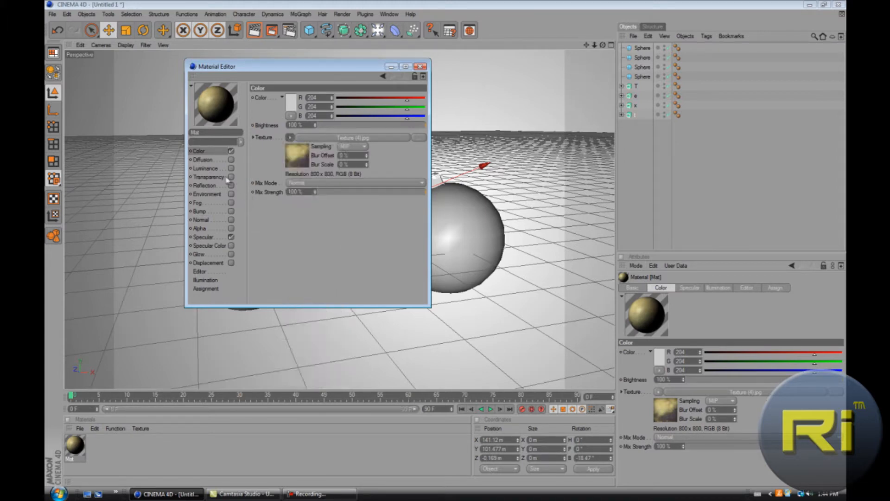
{"action": "left_click", "coordinate": [205, 185]}
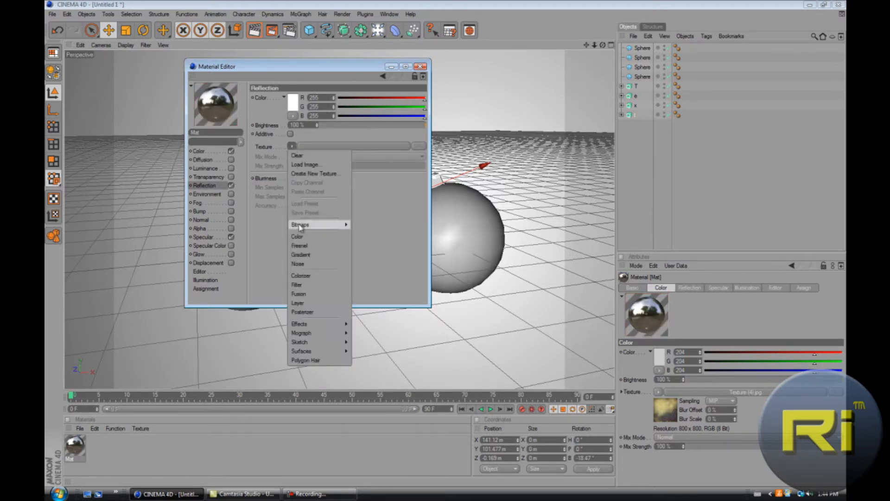
Set the reflection texture to Fresnel, raise Mix Strength and lower Brightness to about 77%
{"action": "left_click", "coordinate": [290, 226]}
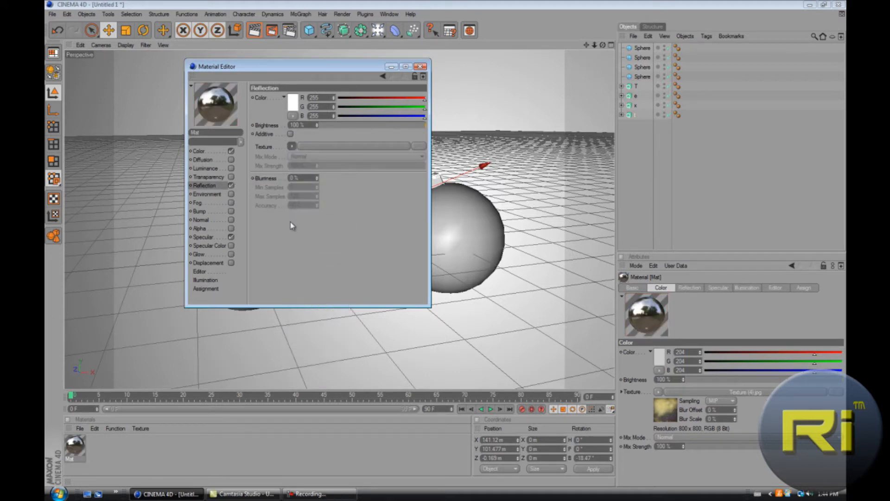
{"action": "left_click", "coordinate": [292, 146]}
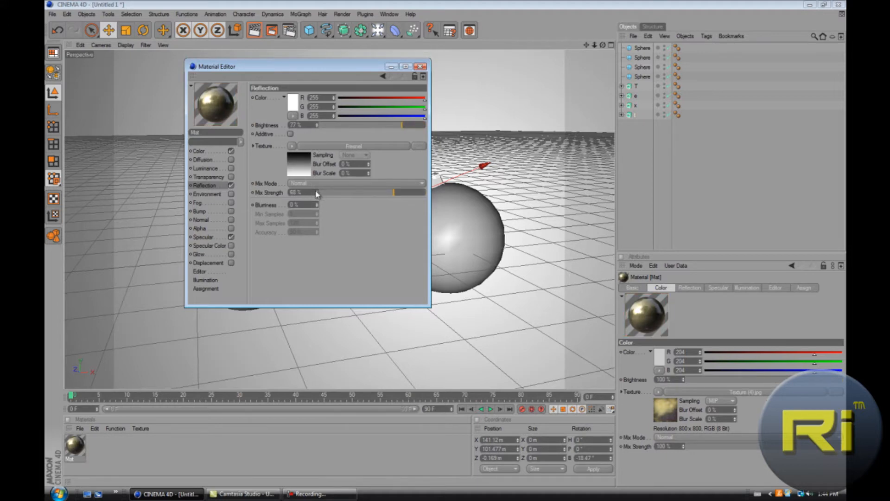
{"action": "left_click_drag", "start_coordinate": [318, 192], "coordinate": [420, 192]}
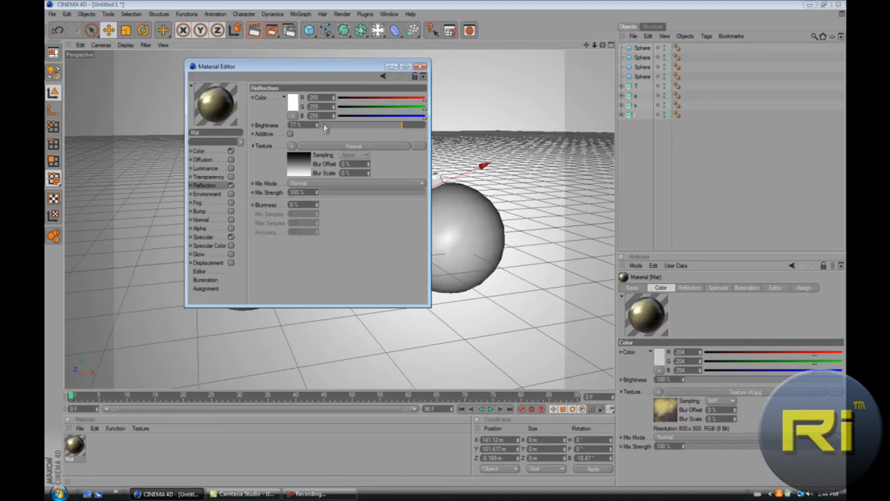
{"action": "left_click_drag", "start_coordinate": [397, 124], "coordinate": [361, 125]}
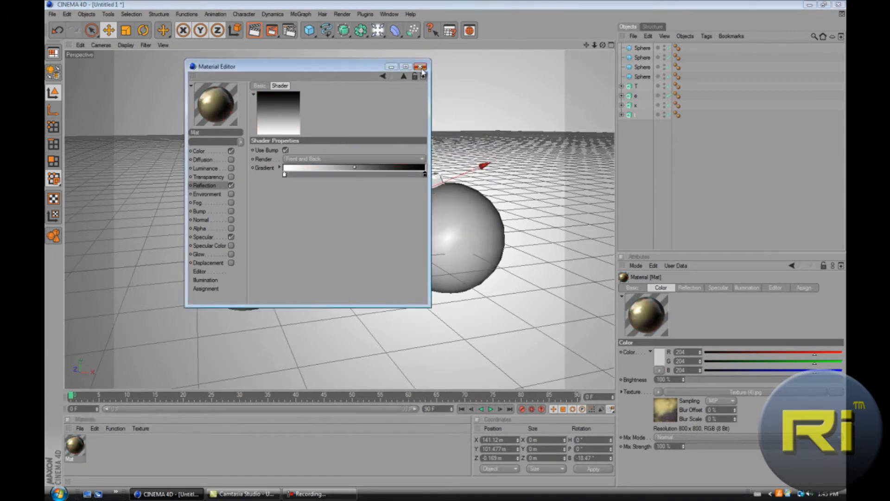
Close the Material Editor for the gold reflective textured material
{"action": "left_click", "coordinate": [421, 67]}
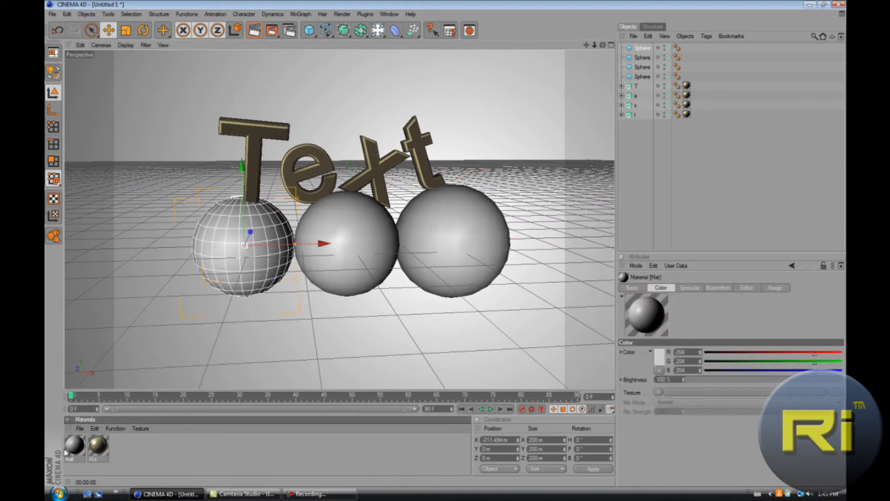
Set the second material's Color texture to a Fresnel shader with a blue gradient
{"action": "double_click", "coordinate": [74, 448]}
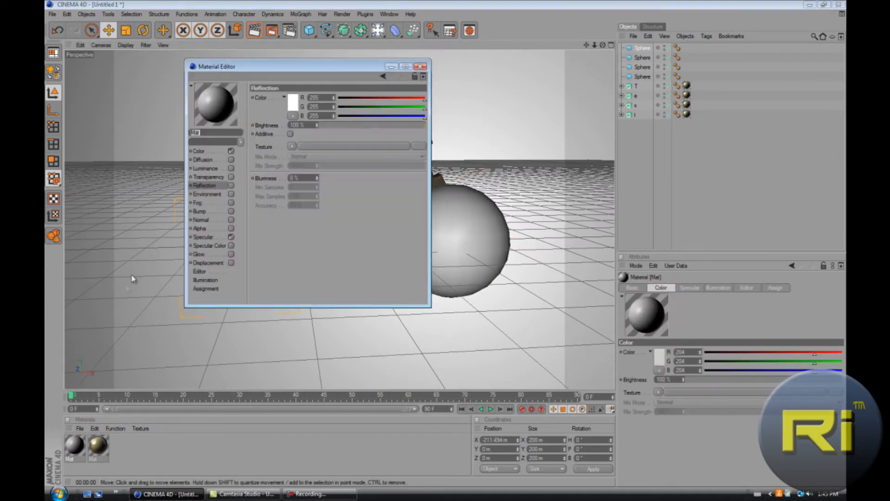
{"action": "left_click", "coordinate": [199, 150]}
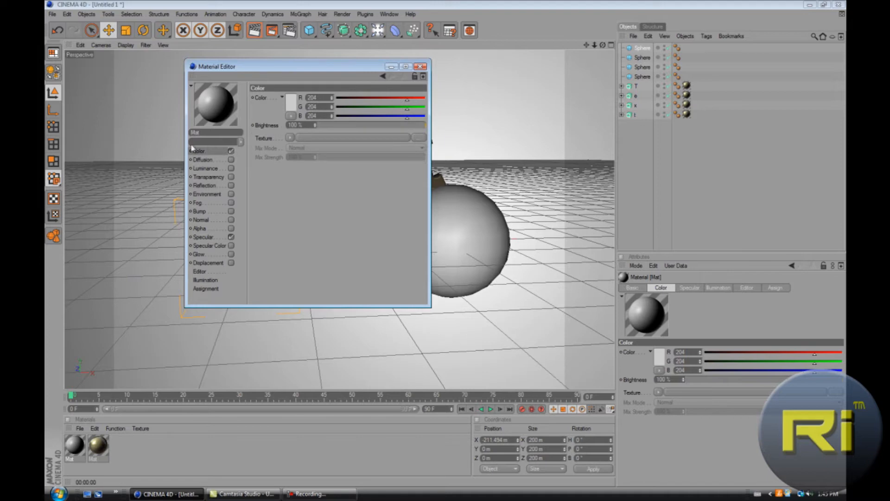
{"action": "left_click", "coordinate": [291, 137]}
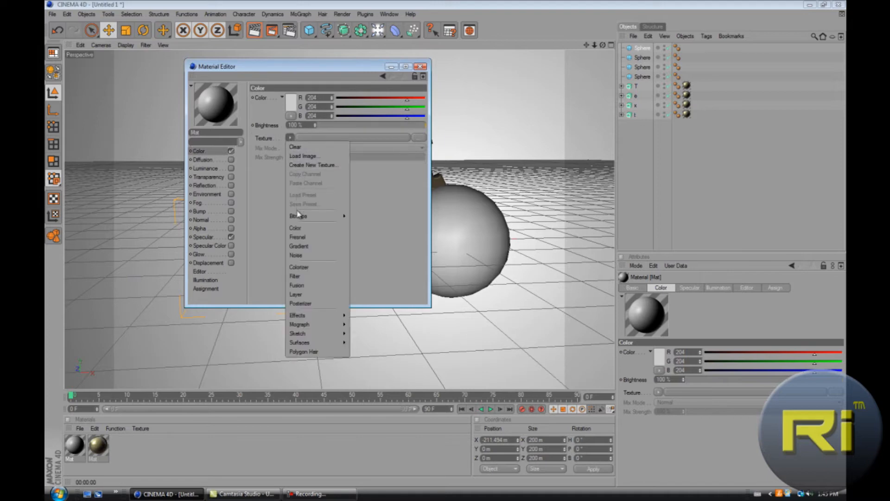
{"action": "left_click", "coordinate": [297, 237]}
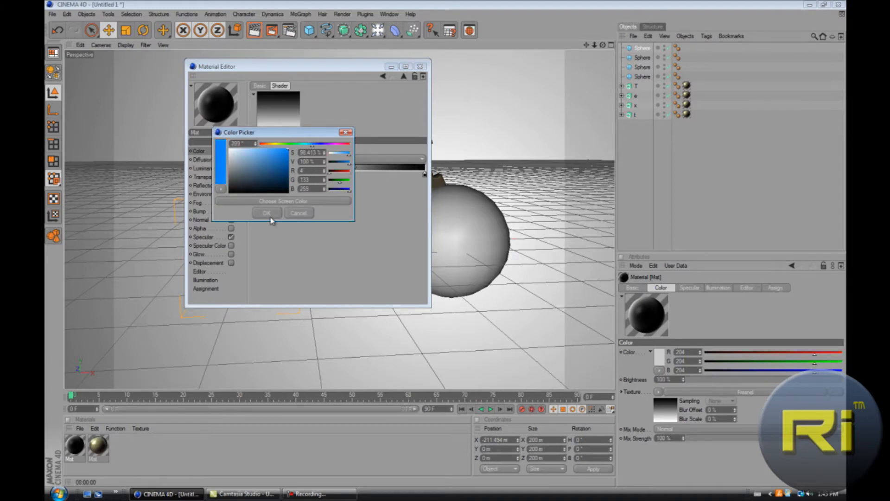
{"action": "left_click", "coordinate": [266, 213]}
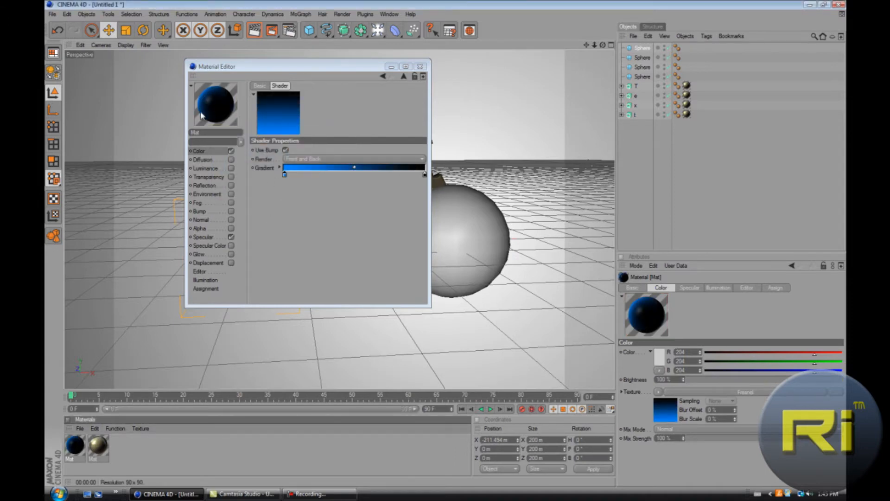
{"action": "left_click", "coordinate": [284, 174]}
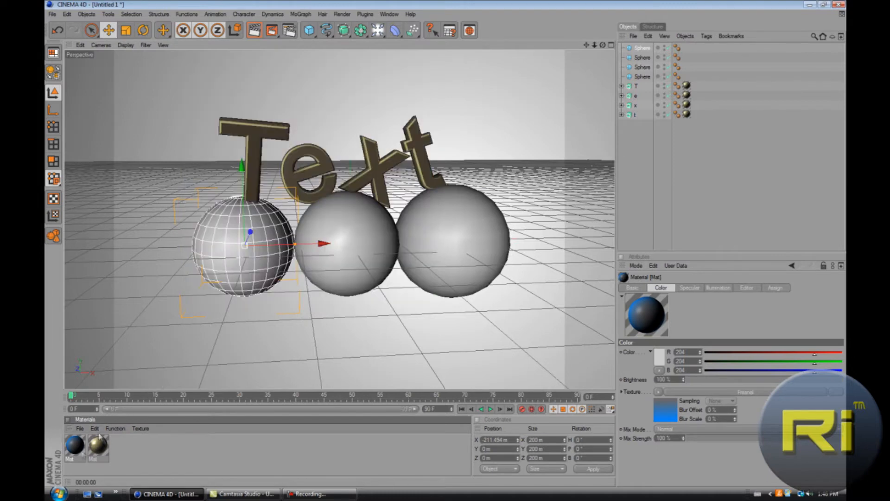
Edit the blue material's reflection texture and Fresnel gradient stop colour in the Material Editor
{"action": "double_click", "coordinate": [74, 447]}
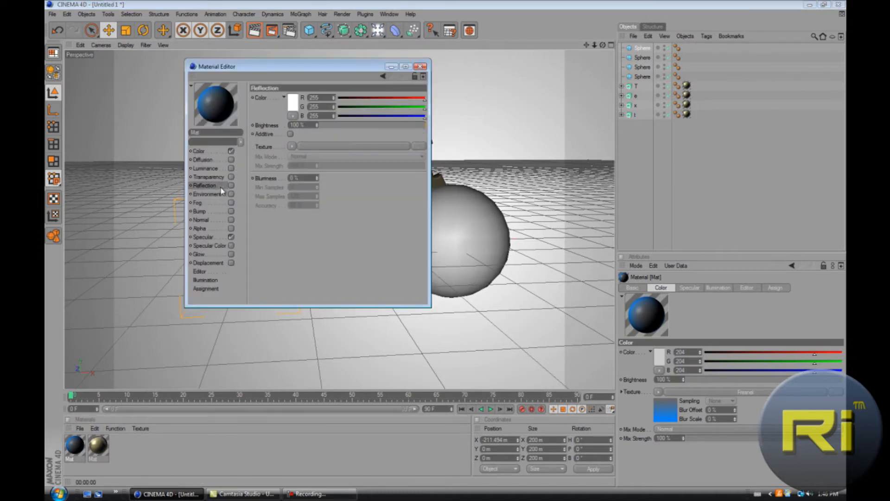
{"action": "left_click", "coordinate": [291, 146]}
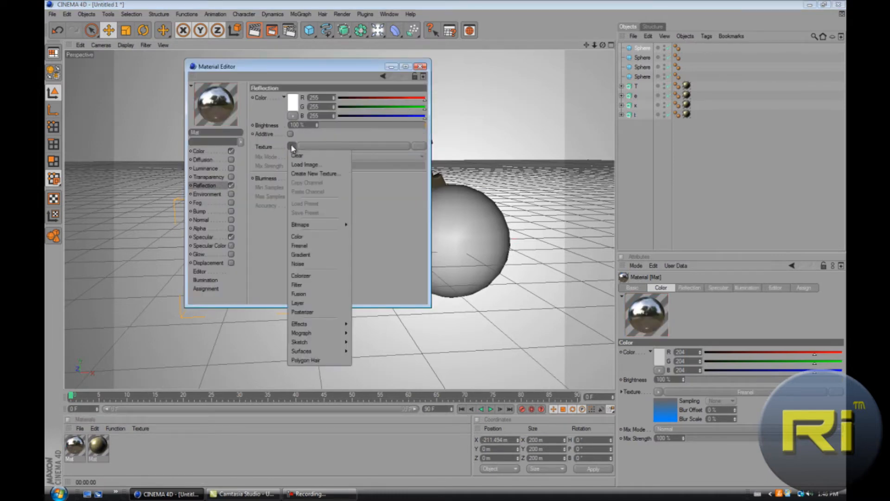
{"action": "left_click", "coordinate": [299, 245]}
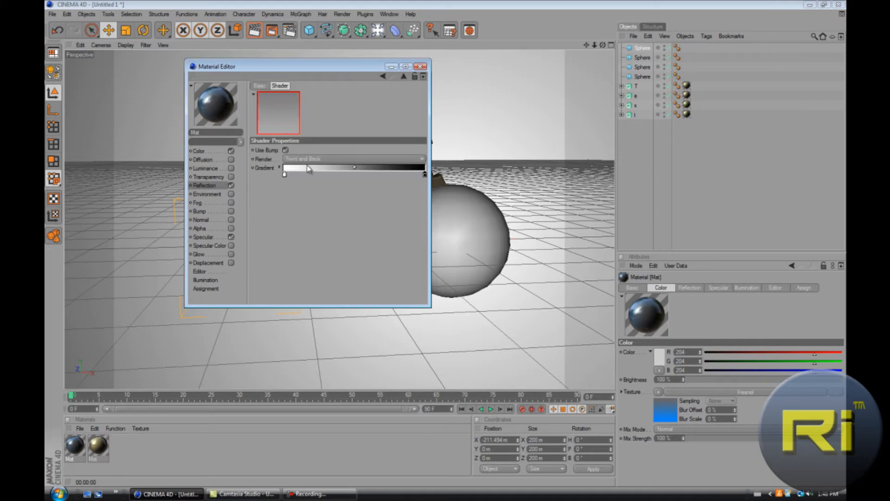
{"action": "left_click", "coordinate": [283, 168]}
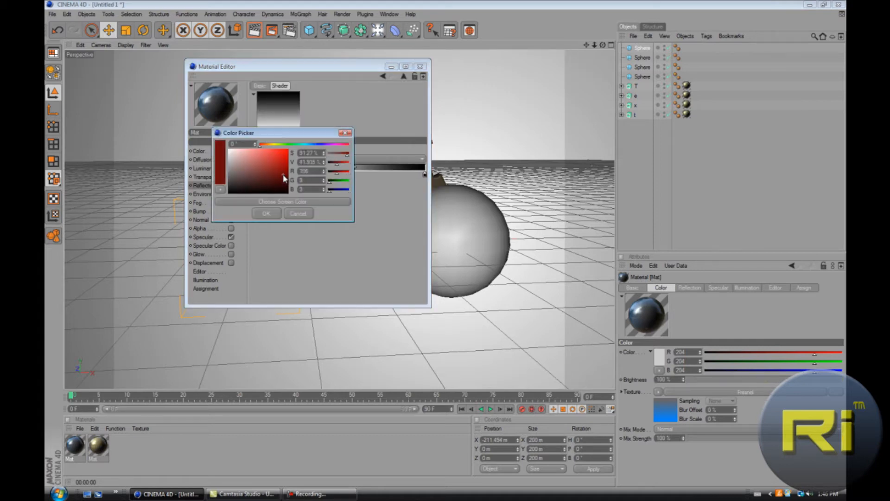
{"action": "left_click", "coordinate": [266, 213]}
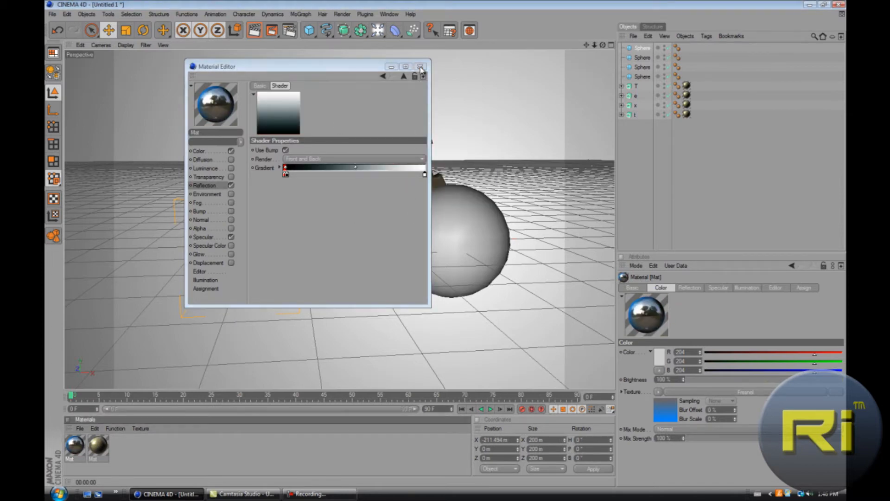
{"action": "left_click", "coordinate": [422, 67]}
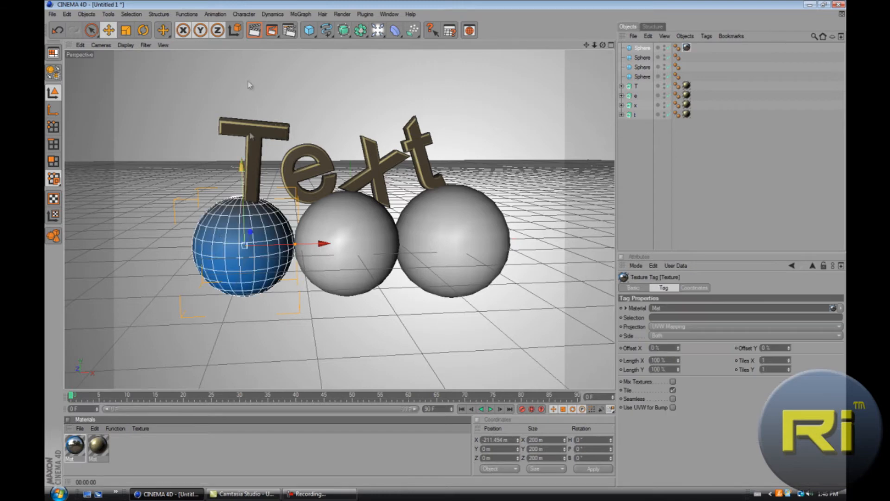
Render a test view, then give the blue sphere material a Fresnel reflection
{"action": "left_click", "coordinate": [254, 31]}
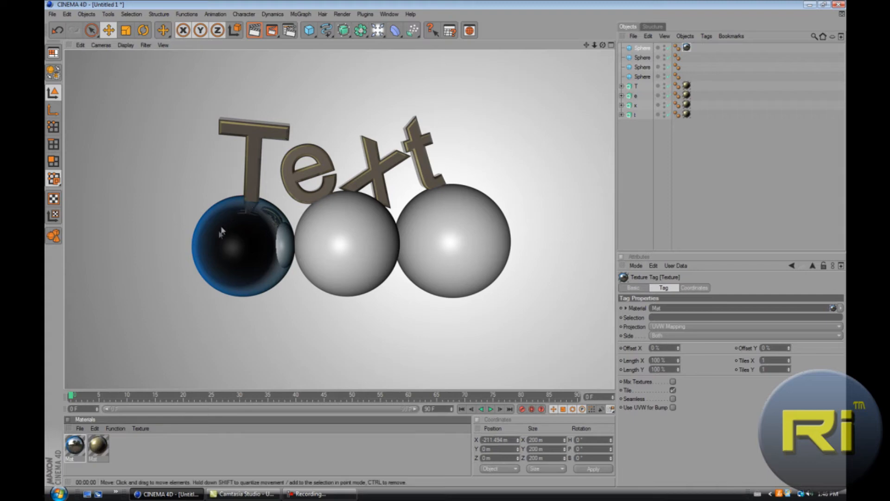
{"action": "double_click", "coordinate": [74, 447]}
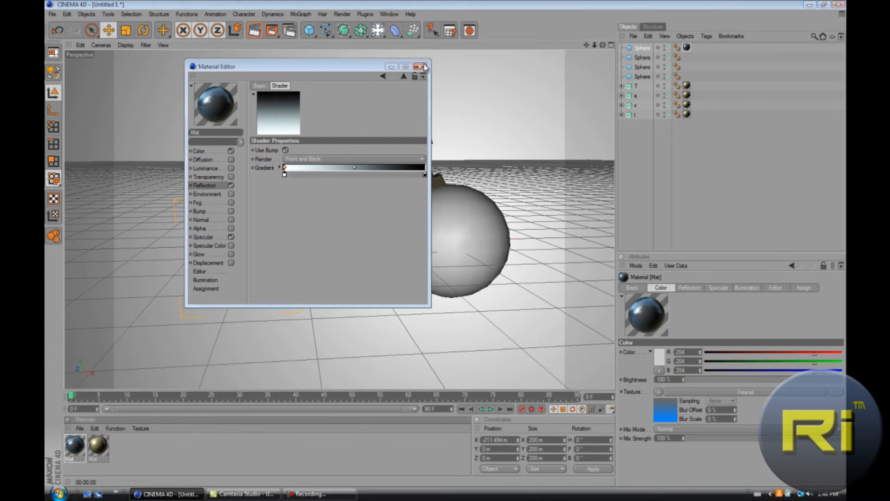
{"action": "left_click", "coordinate": [424, 66]}
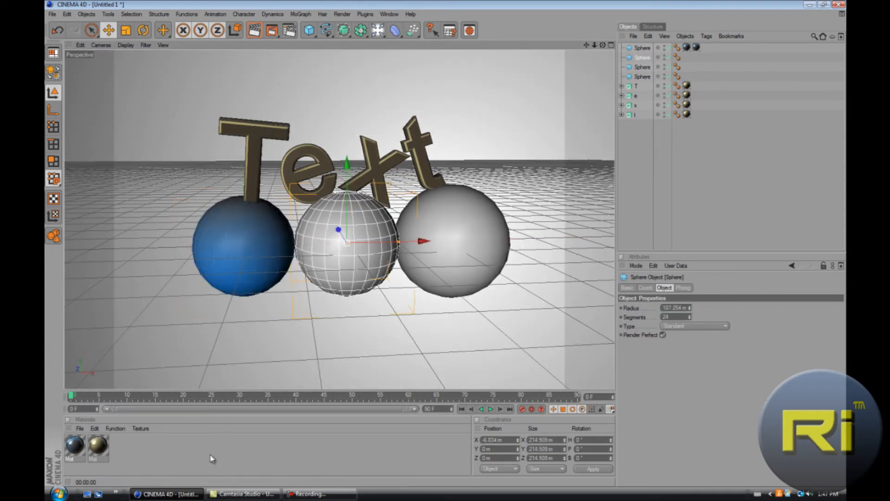
Create a new material with a red Fresnel colour texture and a Fresnel reflection
{"action": "double_click", "coordinate": [121, 448]}
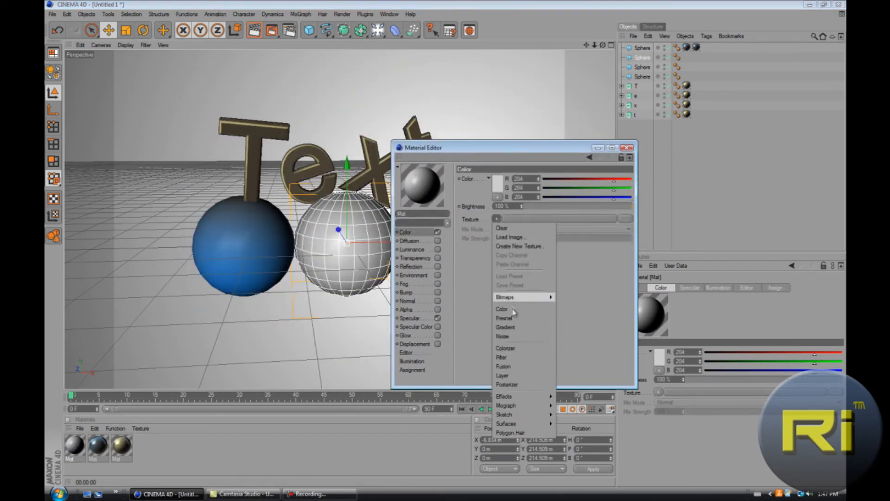
{"action": "left_click", "coordinate": [505, 318]}
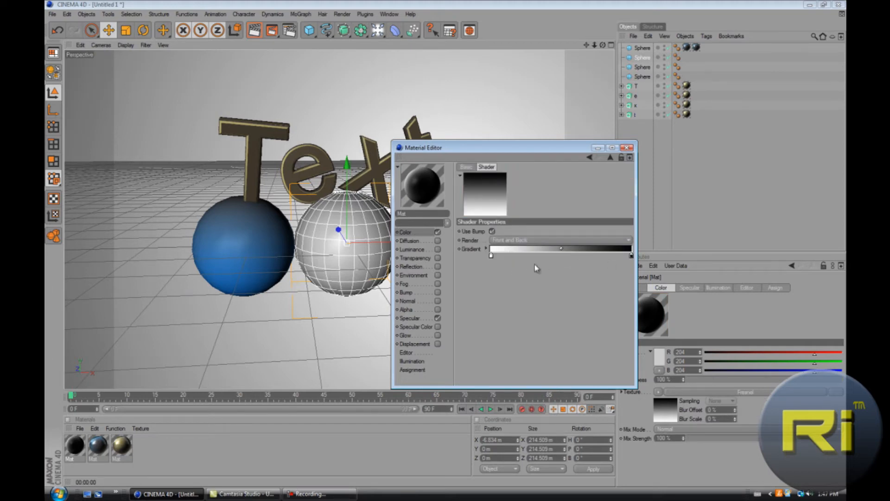
{"action": "mouse_move", "coordinate": [573, 264]}
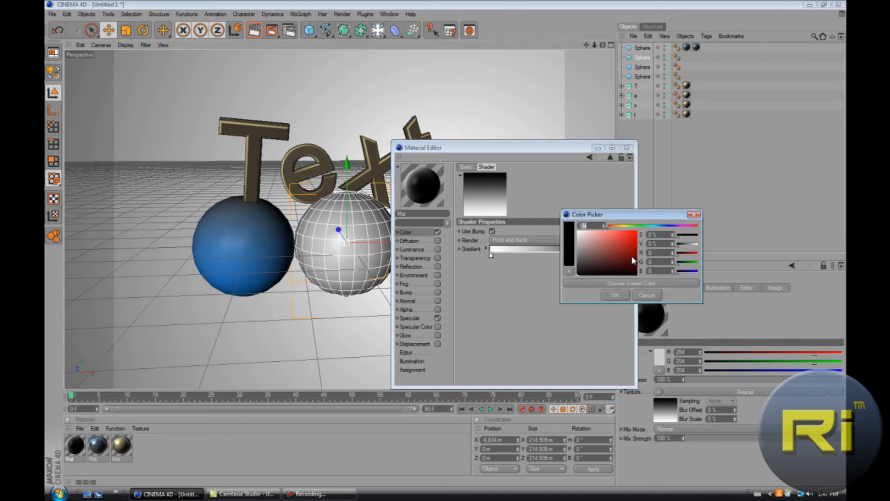
{"action": "left_click", "coordinate": [614, 295]}
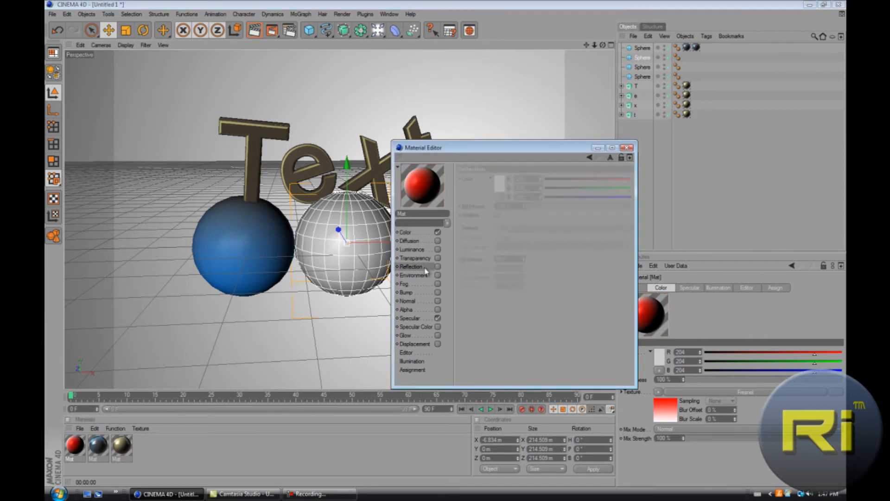
{"action": "left_click", "coordinate": [498, 227]}
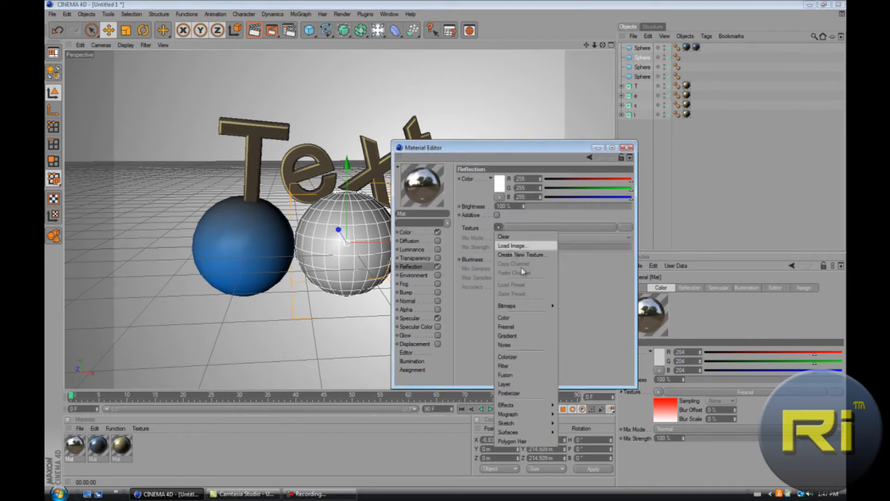
{"action": "mouse_move", "coordinate": [514, 332]}
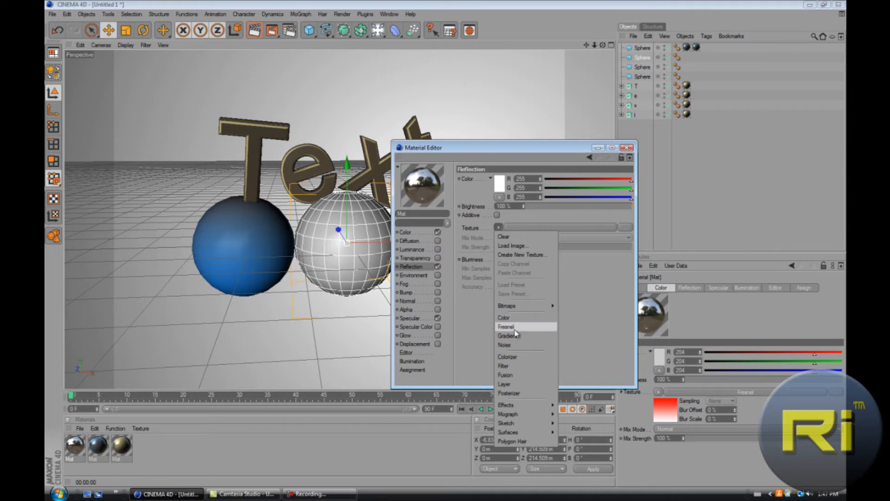
{"action": "left_click", "coordinate": [506, 327]}
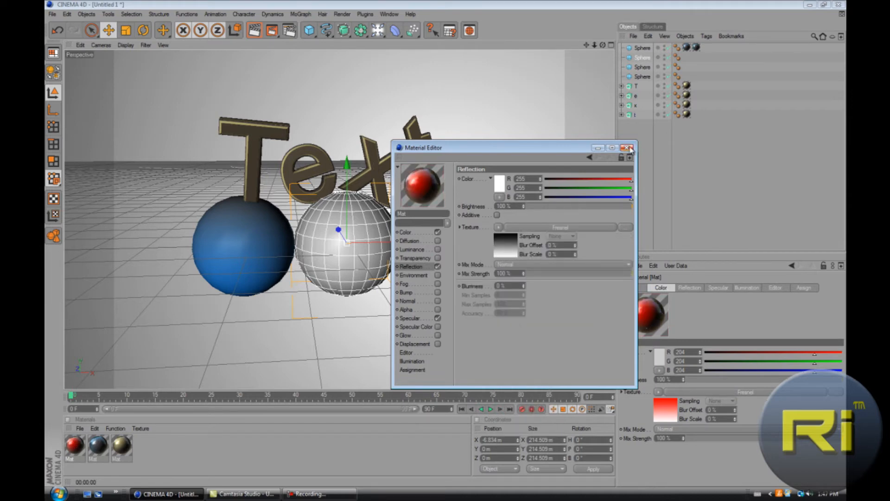
{"action": "left_click", "coordinate": [627, 148]}
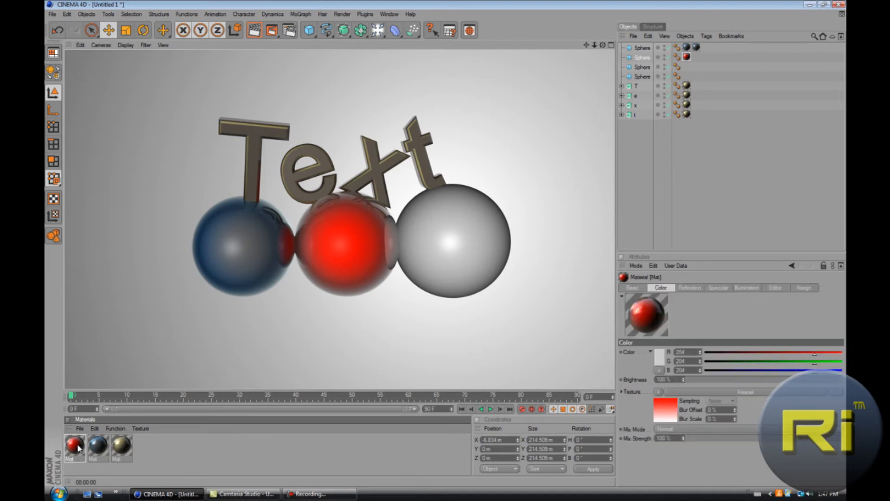
Reopen the red material and adjust its Fresnel gradient colour
{"action": "double_click", "coordinate": [73, 447]}
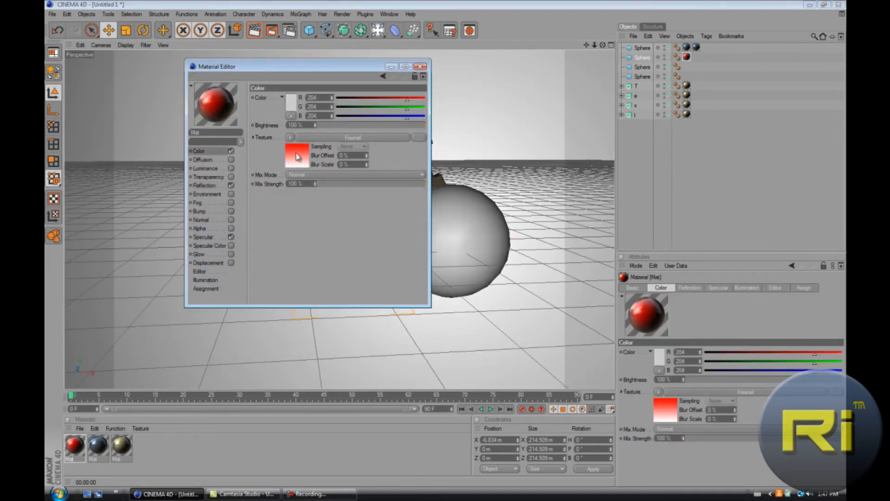
{"action": "left_click", "coordinate": [296, 157]}
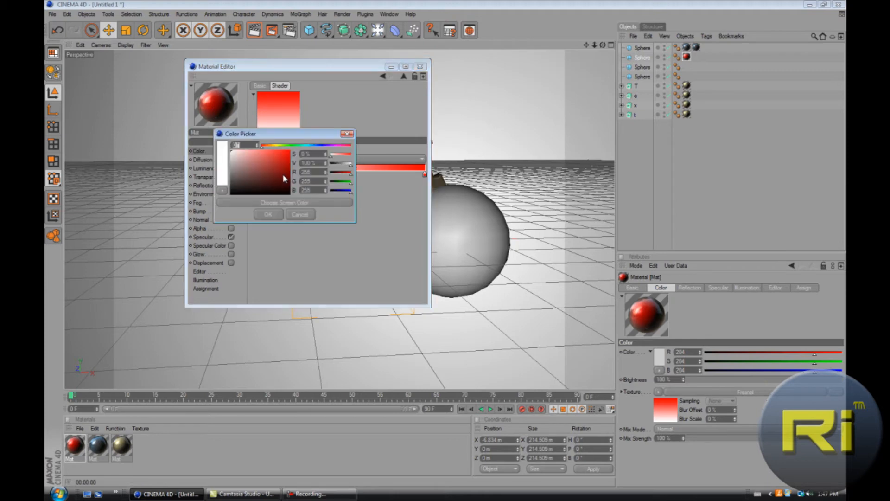
{"action": "left_click", "coordinate": [267, 214]}
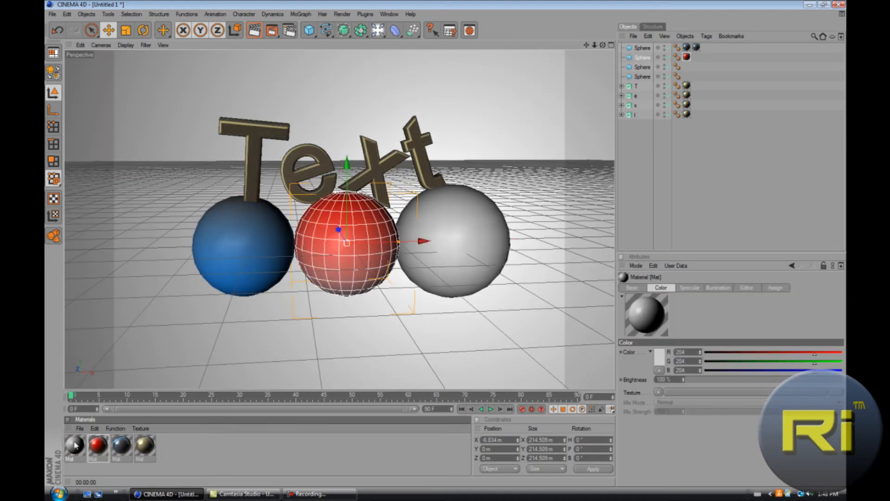
Set the newest material's Color texture to Fresnel and pick a blue-violet gradient hue
{"action": "double_click", "coordinate": [74, 447]}
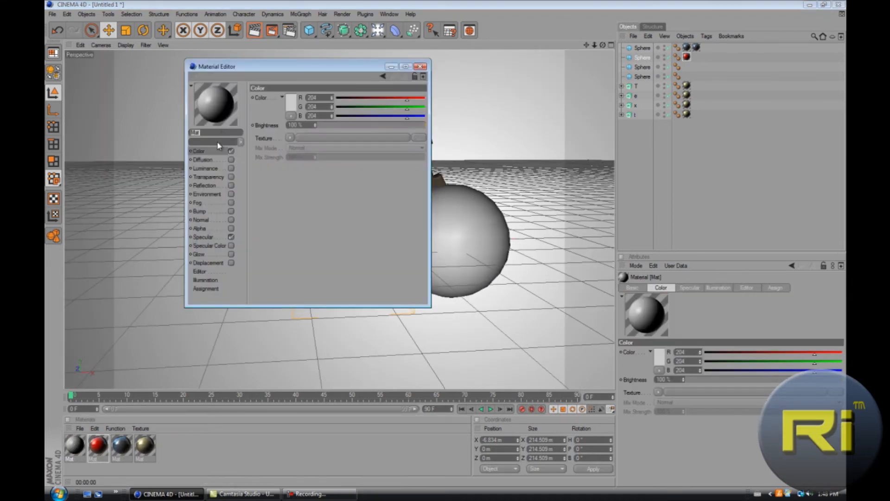
{"action": "left_click", "coordinate": [290, 137]}
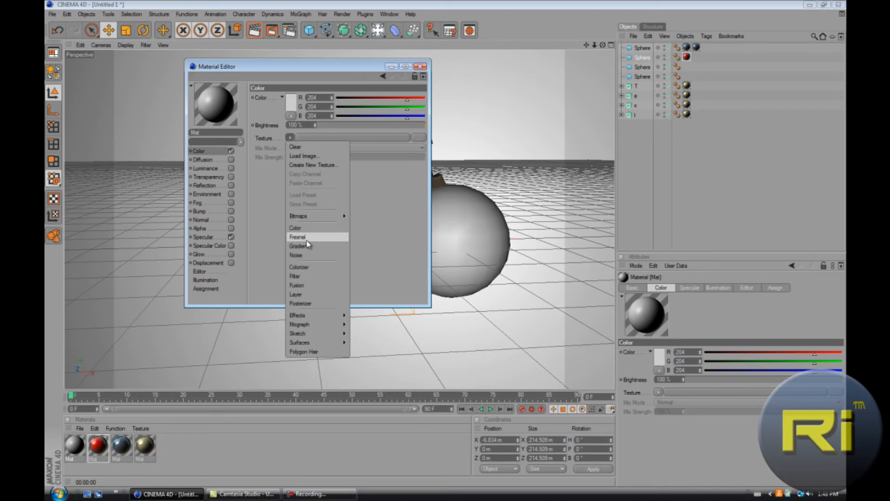
{"action": "left_click", "coordinate": [299, 245]}
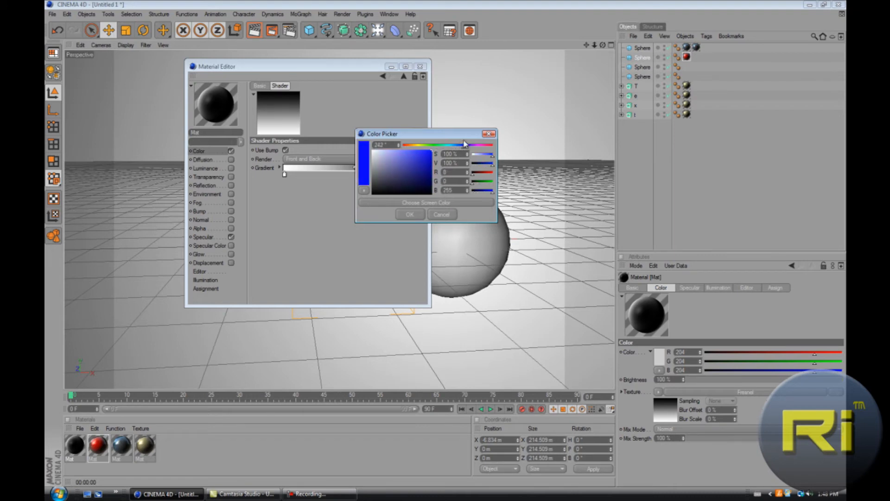
{"action": "left_click", "coordinate": [410, 214]}
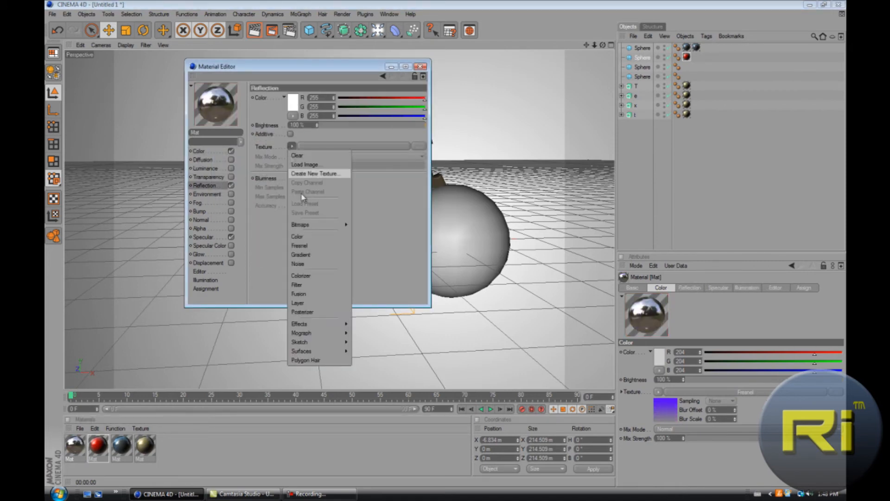
{"action": "mouse_move", "coordinate": [309, 254]}
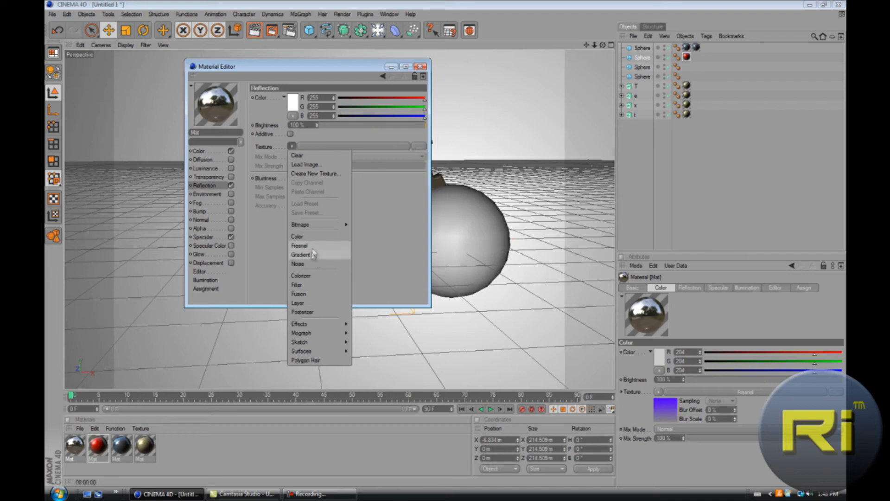
Switch the purple material's reflection texture to Fresnel with brightness at 0%, then close the editor
{"action": "left_click", "coordinate": [302, 255]}
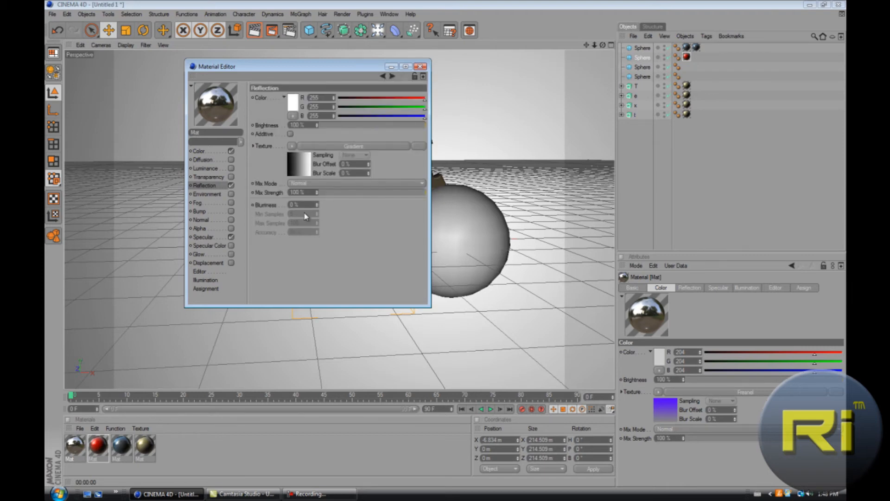
{"action": "left_click_drag", "start_coordinate": [423, 192], "coordinate": [394, 192]}
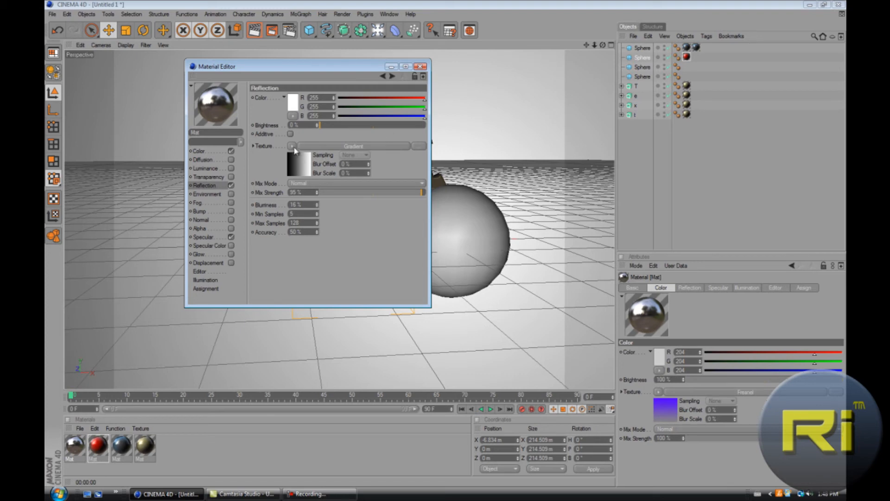
{"action": "left_click", "coordinate": [293, 146]}
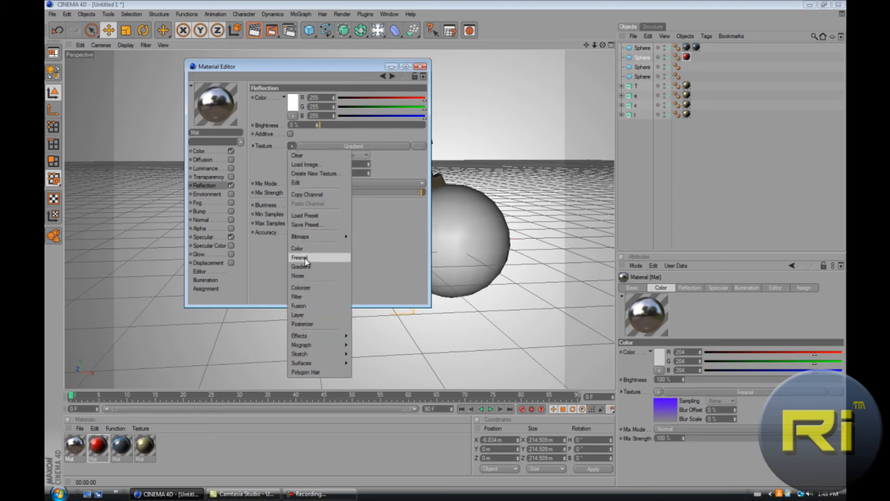
{"action": "left_click", "coordinate": [300, 257]}
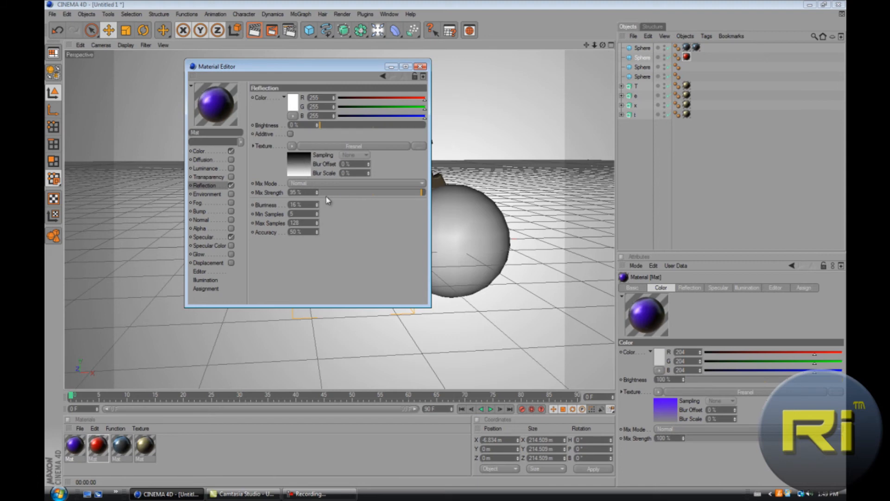
{"action": "mouse_move", "coordinate": [315, 172]}
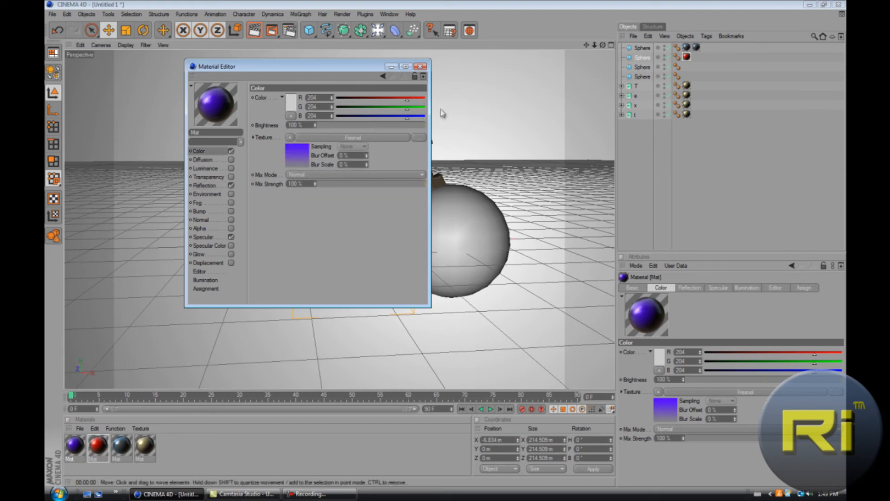
{"action": "left_click", "coordinate": [205, 185]}
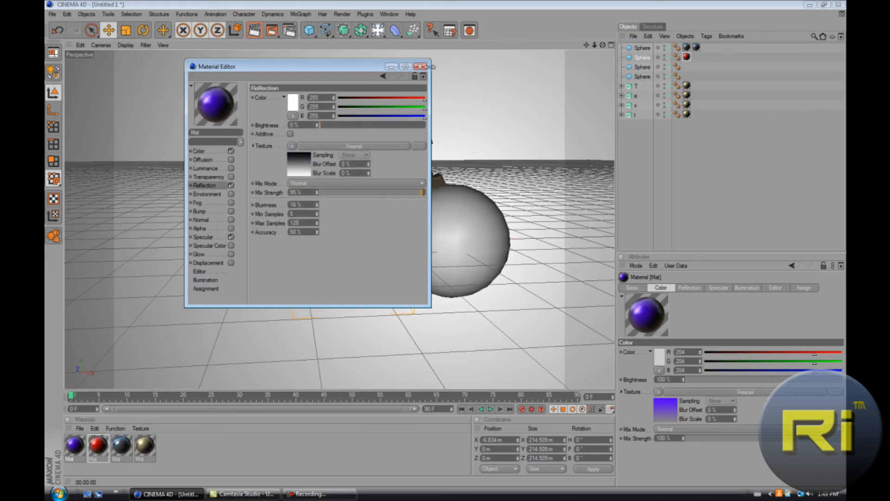
{"action": "left_click", "coordinate": [422, 66]}
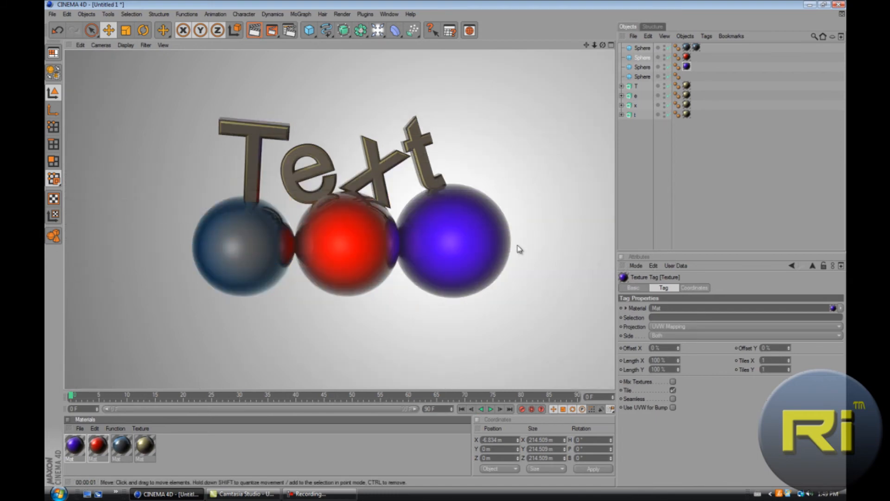
{"action": "mouse_move", "coordinate": [455, 230]}
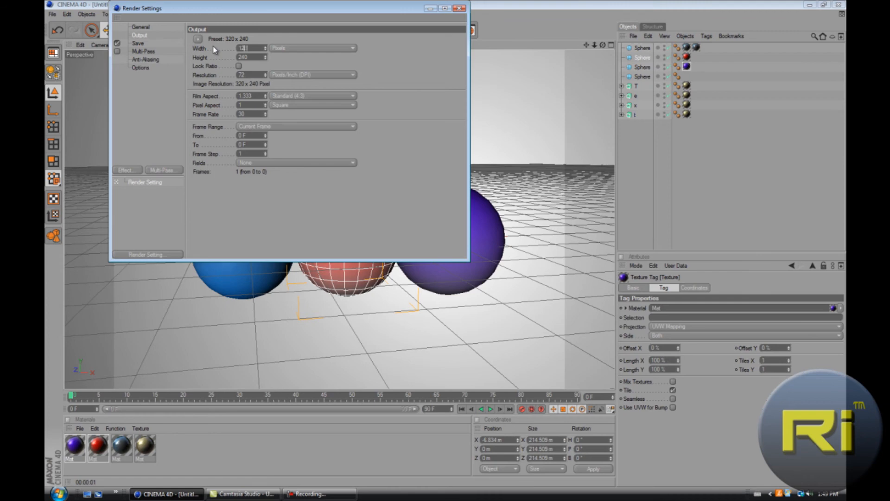
Set the output size to 1280 x 720 pixels with HDTV 16:9 film aspect
{"action": "type", "text": "1280"}
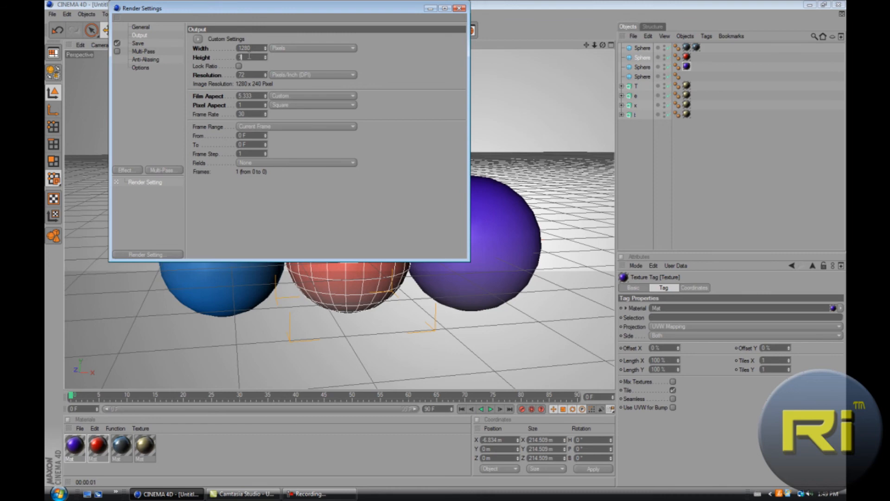
{"action": "type", "text": "720"}
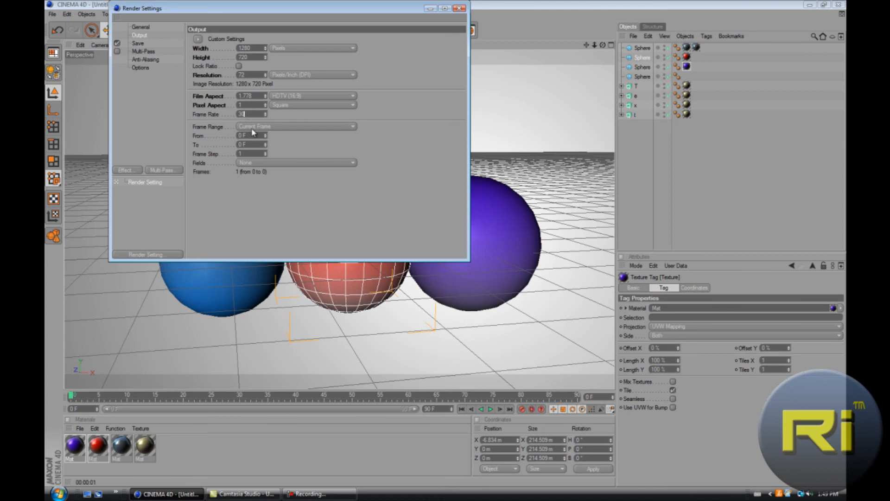
{"action": "left_click", "coordinate": [296, 126]}
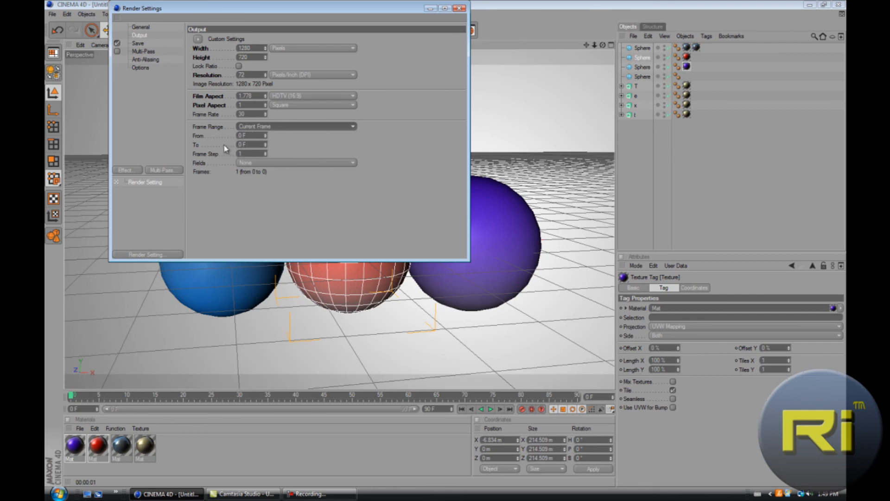
{"action": "left_click", "coordinate": [137, 43]}
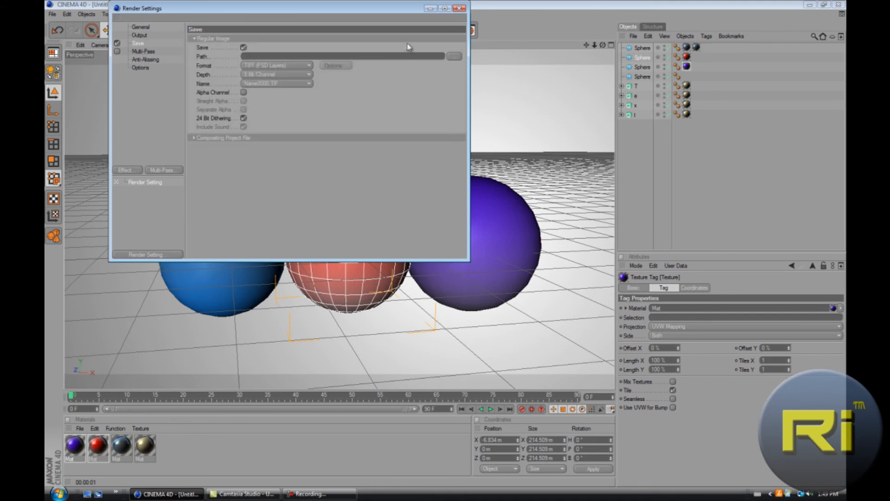
Set the render save path to a file named 'text' on the Desktop
{"action": "left_click", "coordinate": [453, 56]}
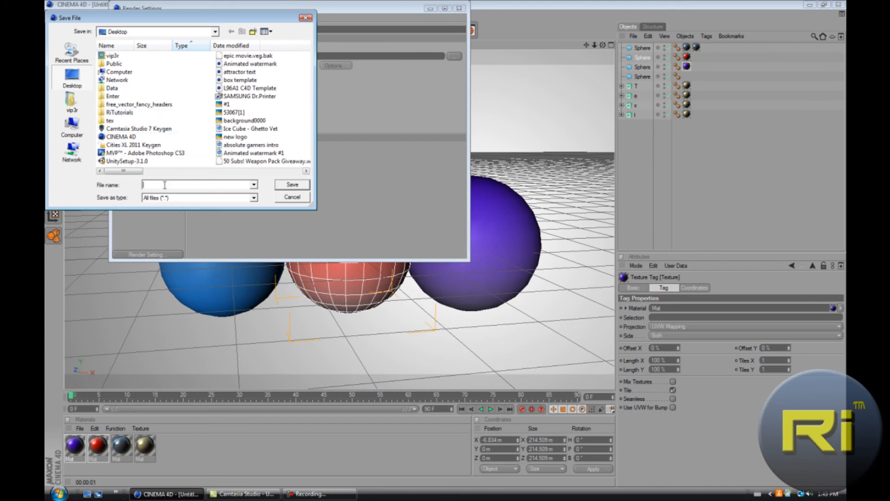
{"action": "type", "text": "text"}
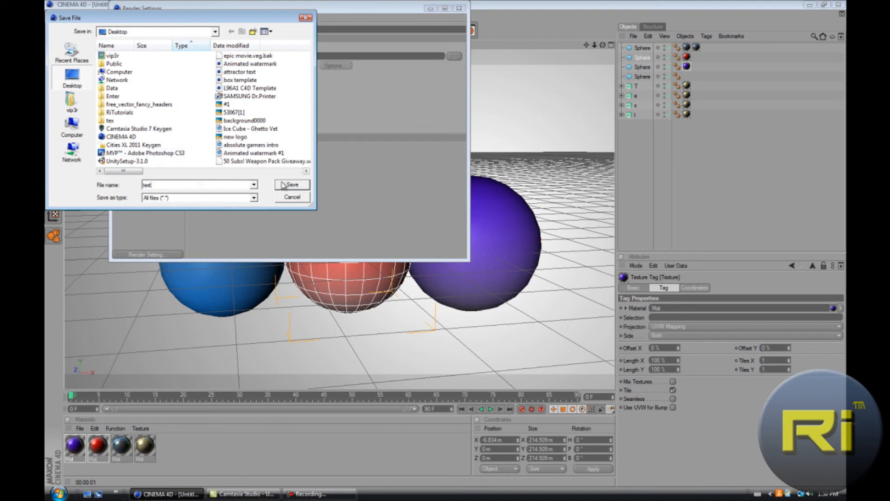
{"action": "left_click", "coordinate": [291, 184]}
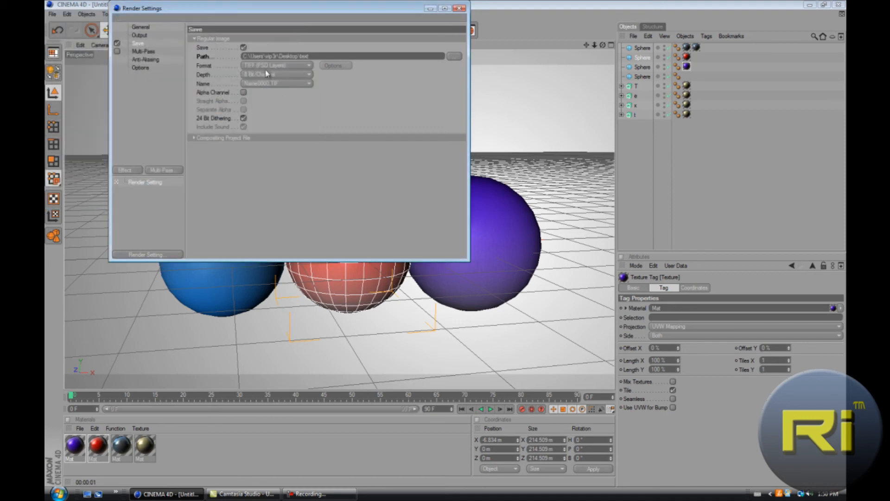
Set the saved image format to JPEG
{"action": "left_click", "coordinate": [275, 65]}
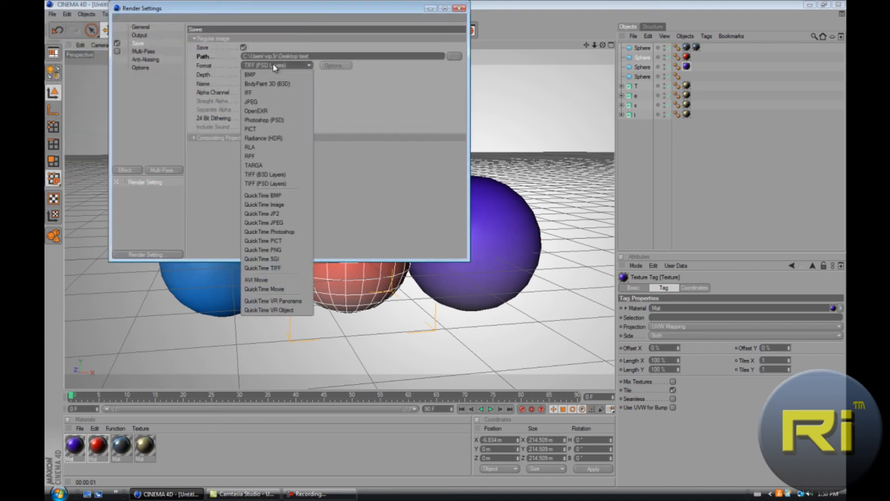
{"action": "mouse_move", "coordinate": [278, 111]}
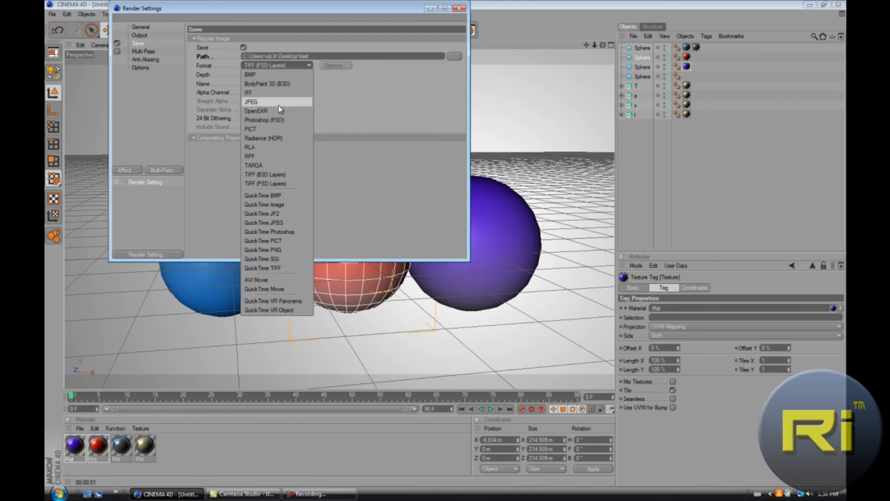
{"action": "mouse_move", "coordinate": [275, 174]}
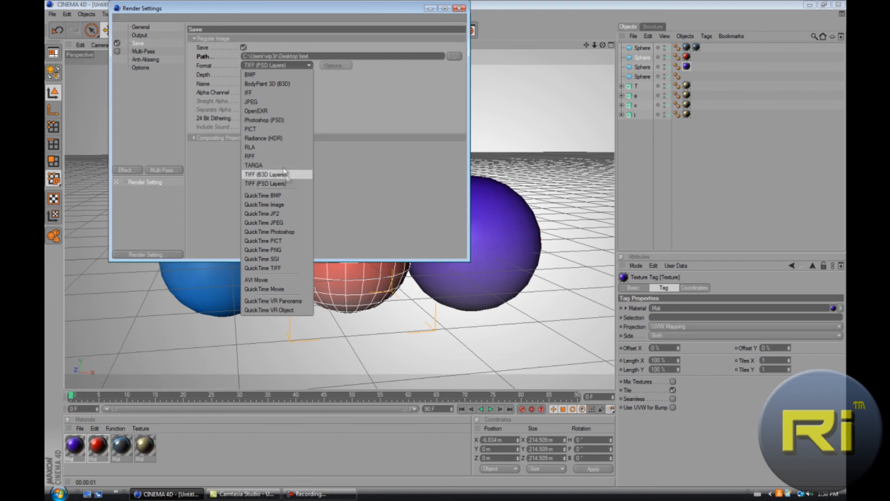
{"action": "mouse_move", "coordinate": [274, 101]}
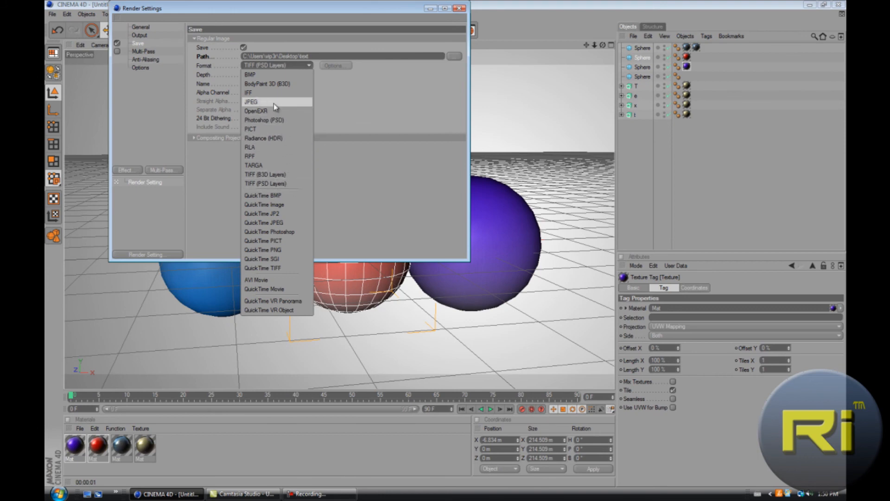
{"action": "mouse_move", "coordinate": [251, 124]}
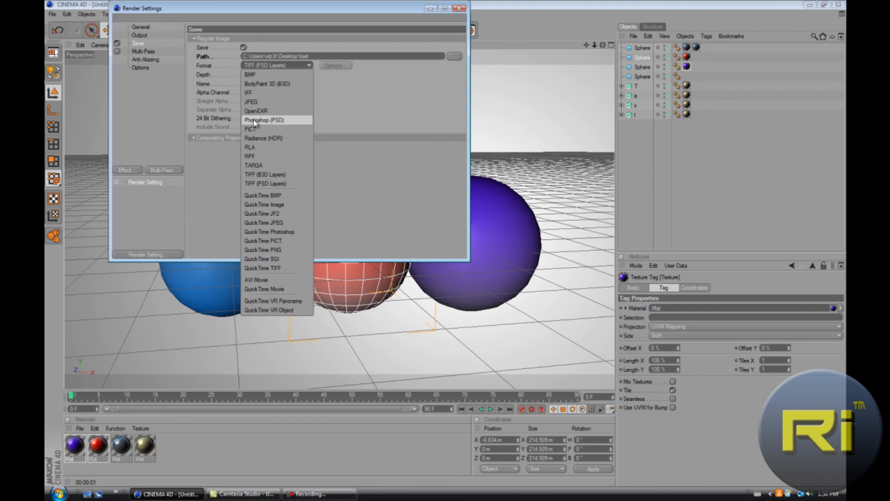
{"action": "left_click", "coordinate": [251, 101]}
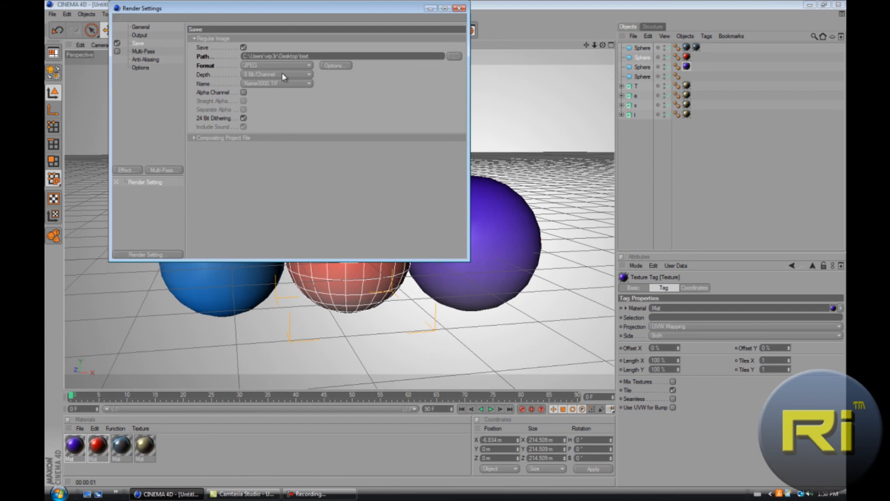
{"action": "left_click", "coordinate": [146, 59]}
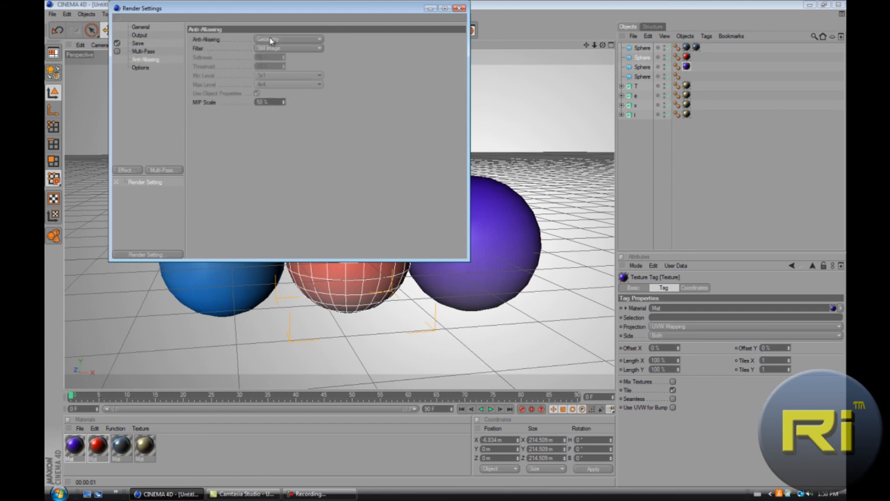
Set anti-aliasing to Best, review the Options page, and close Render Settings
{"action": "left_click", "coordinate": [286, 38]}
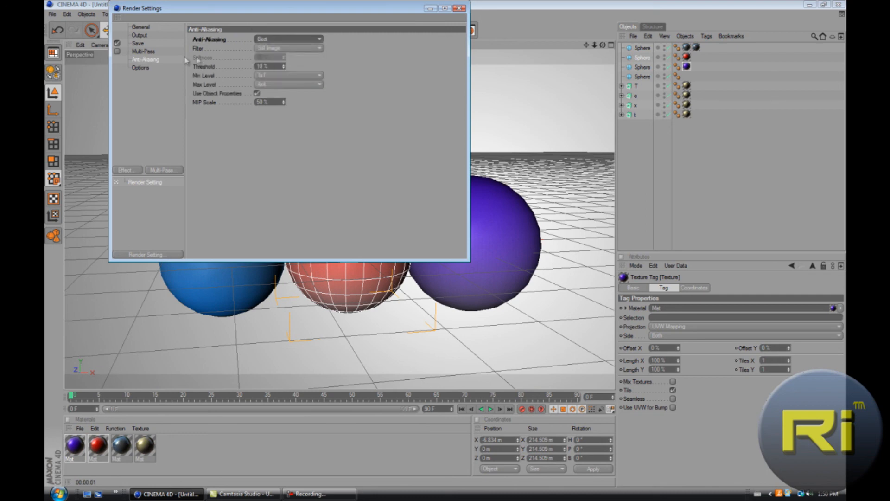
{"action": "left_click", "coordinate": [140, 68]}
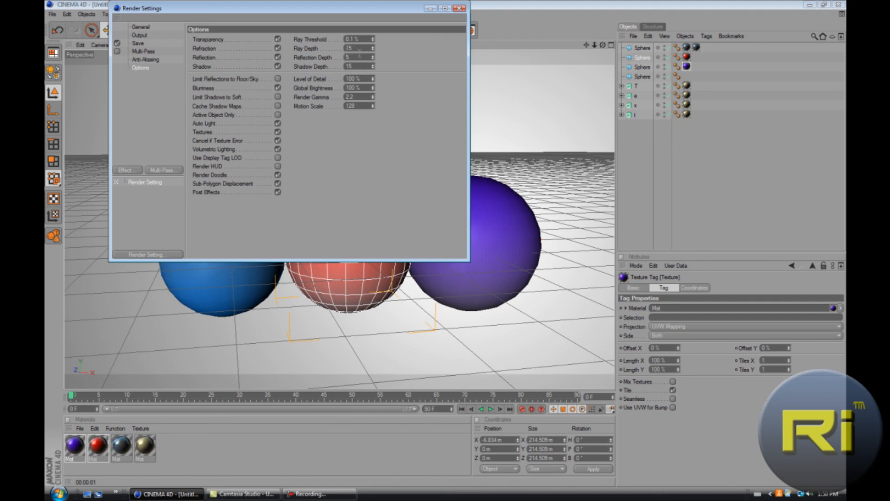
{"action": "left_click", "coordinate": [465, 8]}
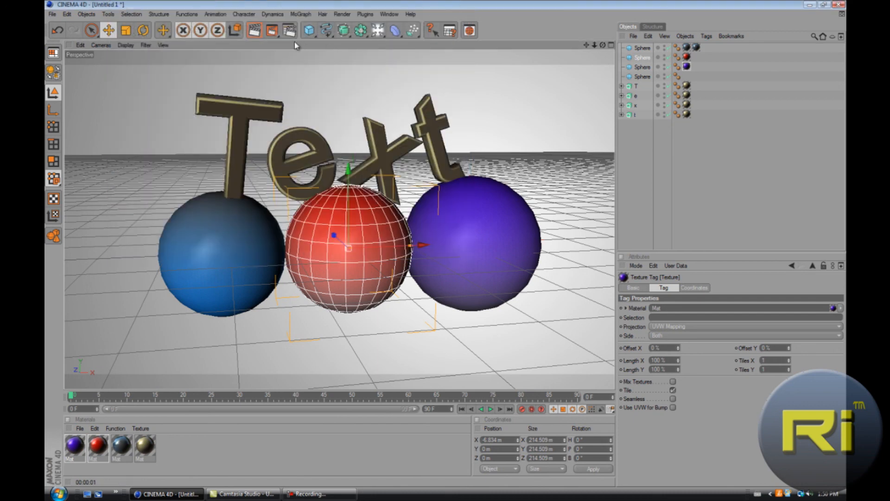
Render to the Picture Viewer, then open the saved text.jpg from the desktop in Picasa
{"action": "left_click", "coordinate": [271, 30]}
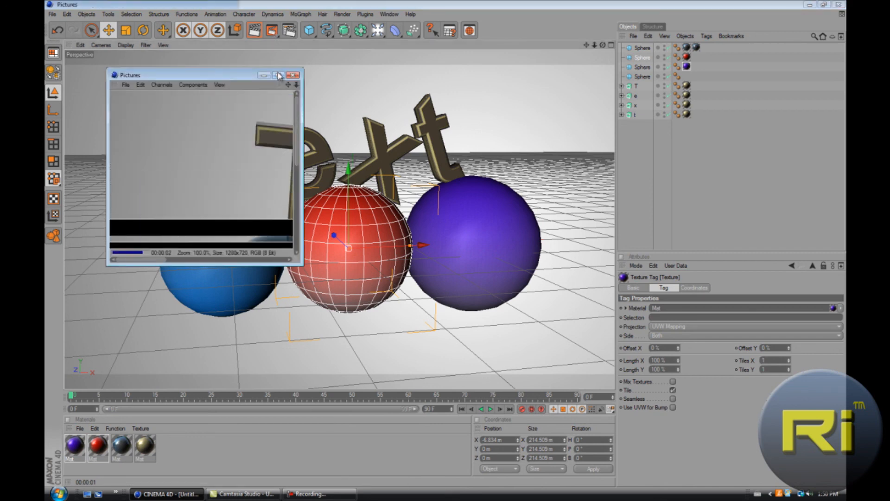
{"action": "left_click", "coordinate": [278, 74]}
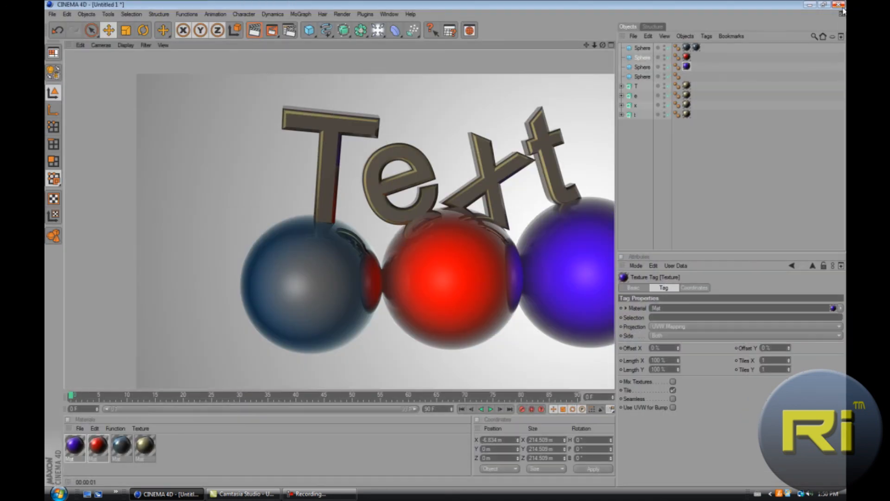
{"action": "left_click", "coordinate": [827, 5]}
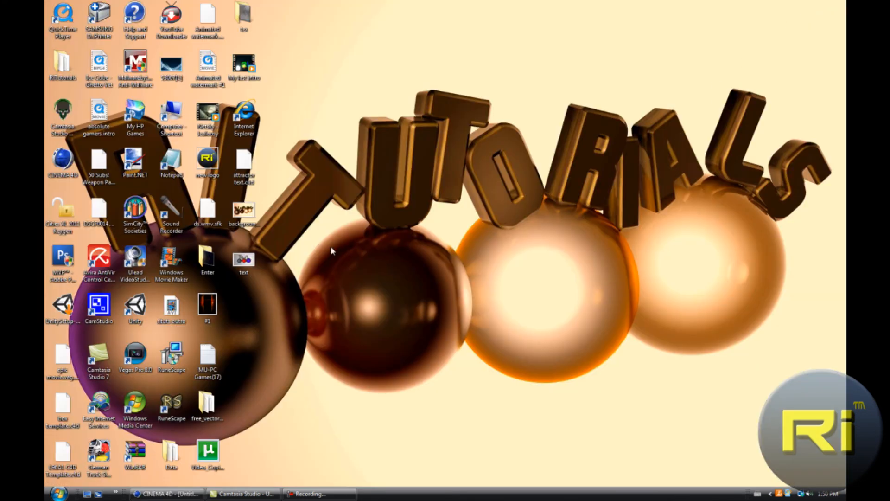
{"action": "double_click", "coordinate": [245, 259]}
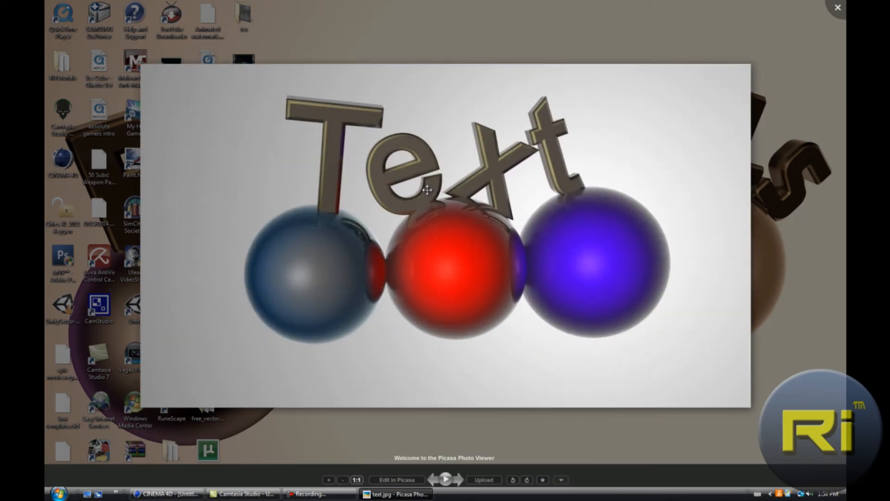